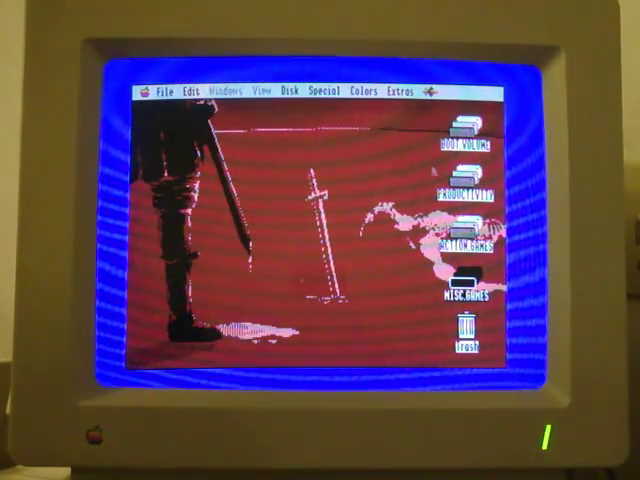
# Open the PRODUCTIVITY volume to show its seven folders, including GRAPHICS, SOUND and VIDEO.
pyautogui.doubleClick(464, 190)
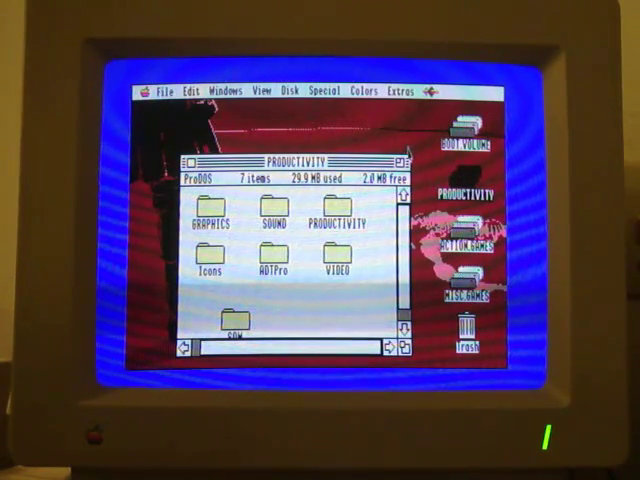
pyautogui.click(263, 91)
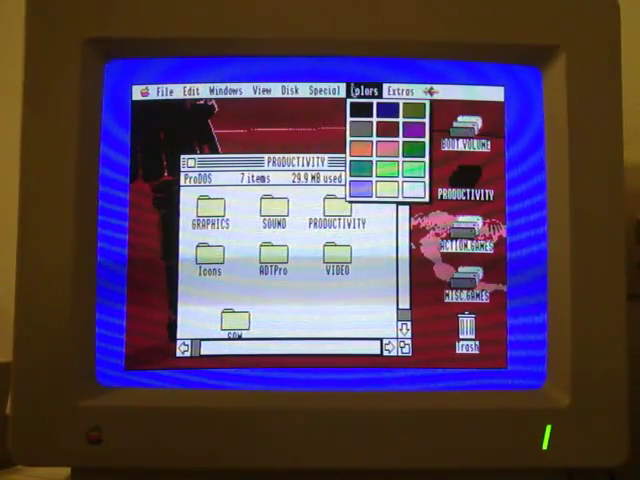
pyautogui.click(320, 90)
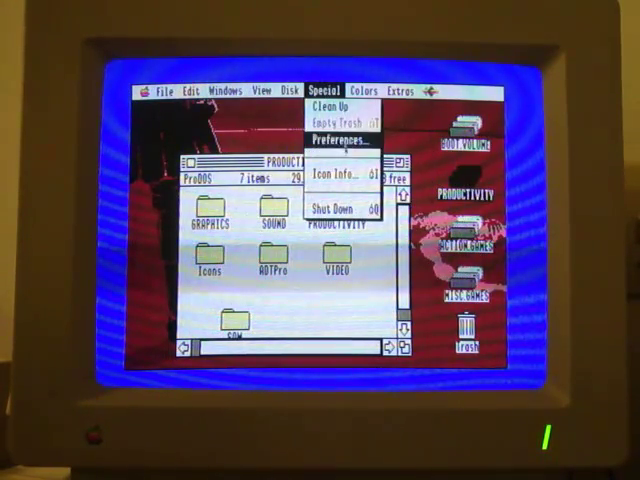
pyautogui.click(344, 138)
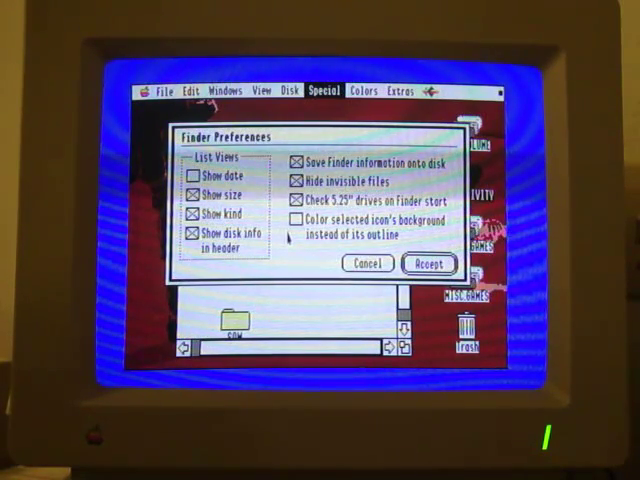
pyautogui.click(429, 264)
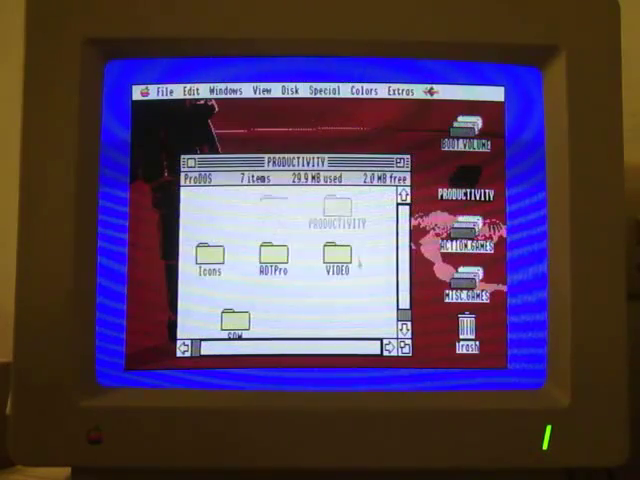
pyautogui.click(321, 91)
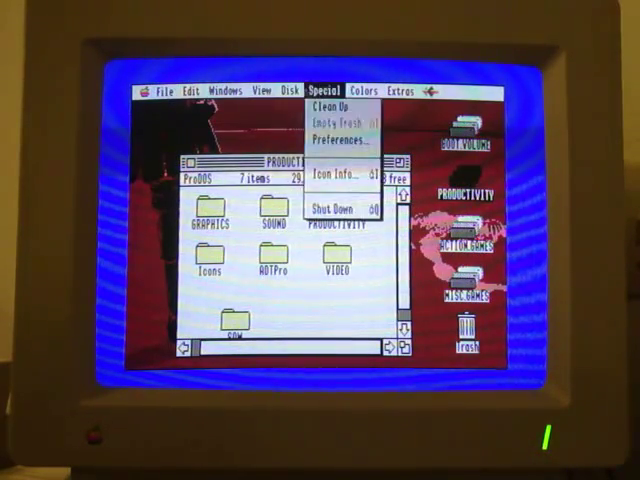
# Dismiss the Special menu, then browse the Edit and File menus.
pyautogui.click(291, 90)
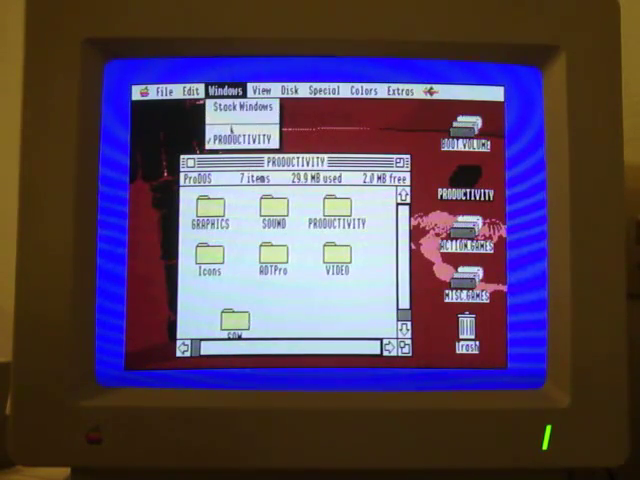
pyautogui.click(202, 91)
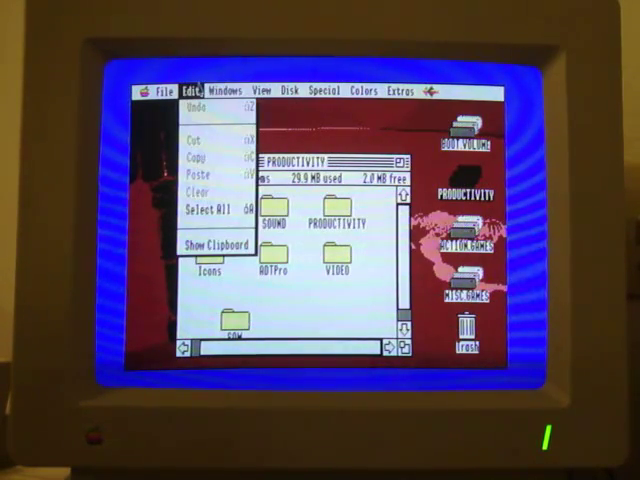
pyautogui.click(161, 91)
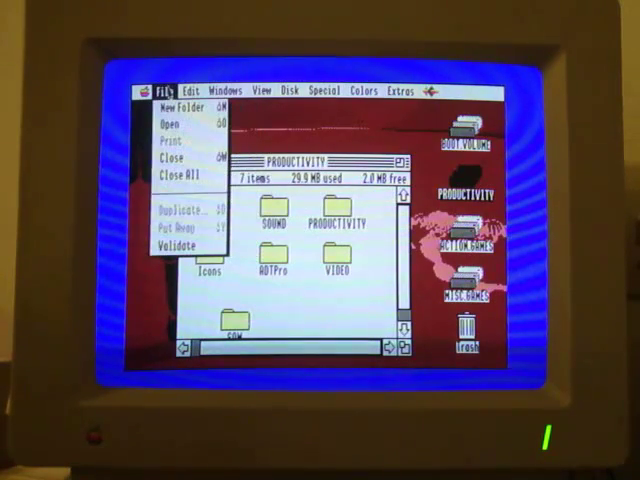
pyautogui.moveTo(175, 158)
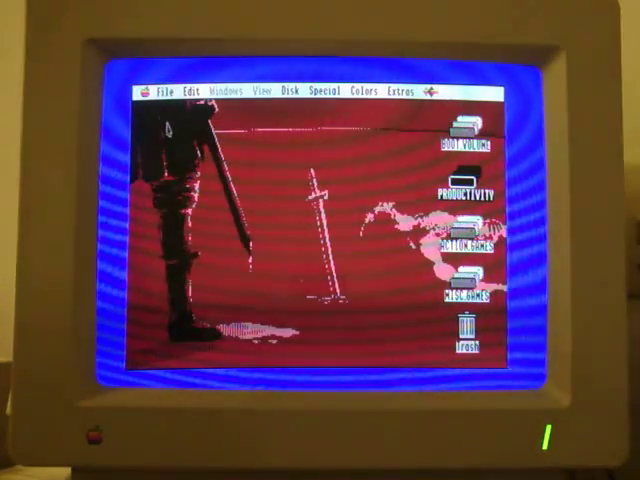
# Launch the Control Panels desk accessory from the Apple menu.
pyautogui.click(145, 92)
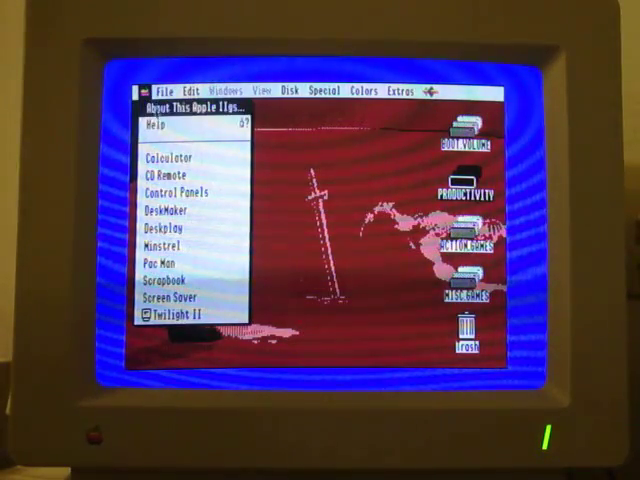
pyautogui.click(190, 106)
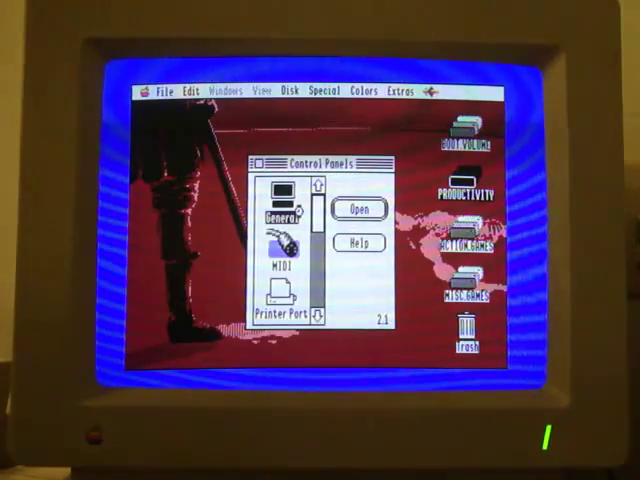
# Open the Sound panel showing volume, pitch and the Sub Horn system beep.
pyautogui.doubleClick(283, 202)
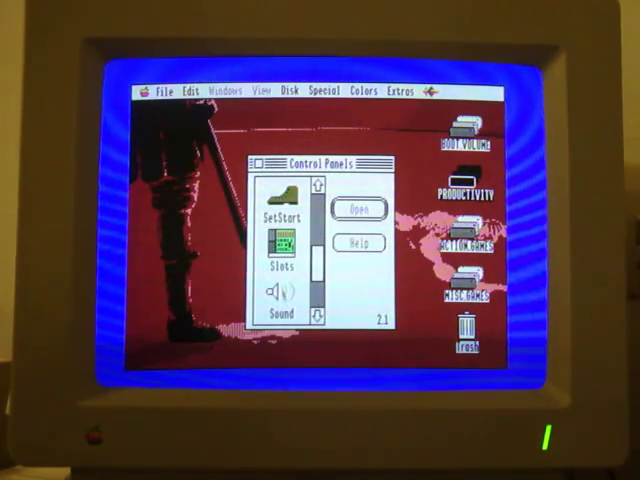
pyautogui.click(281, 297)
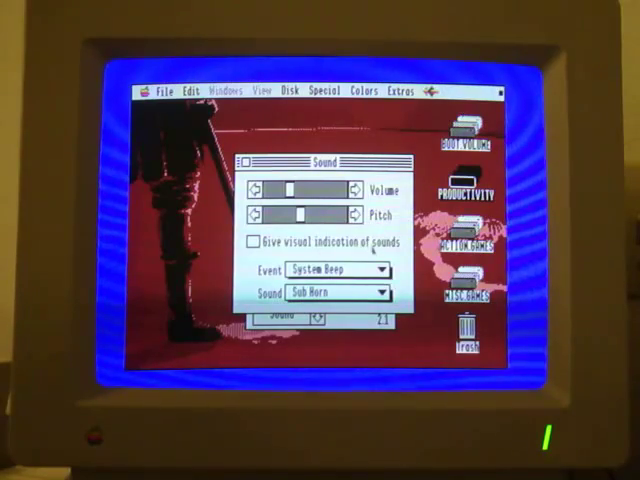
# Close the Sound window and the Control Panels accessory.
pyautogui.click(335, 270)
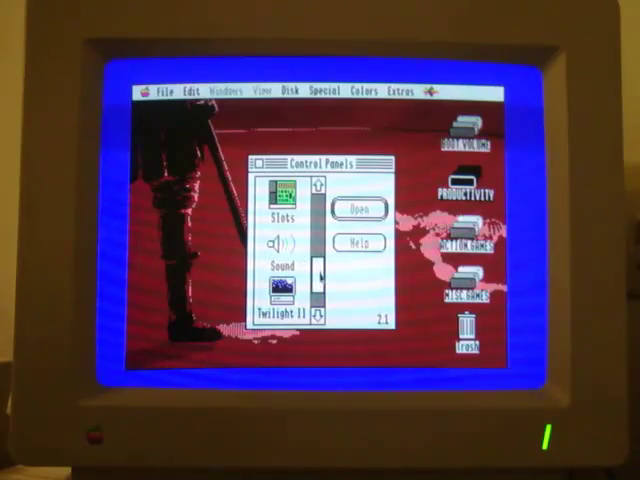
pyautogui.click(256, 165)
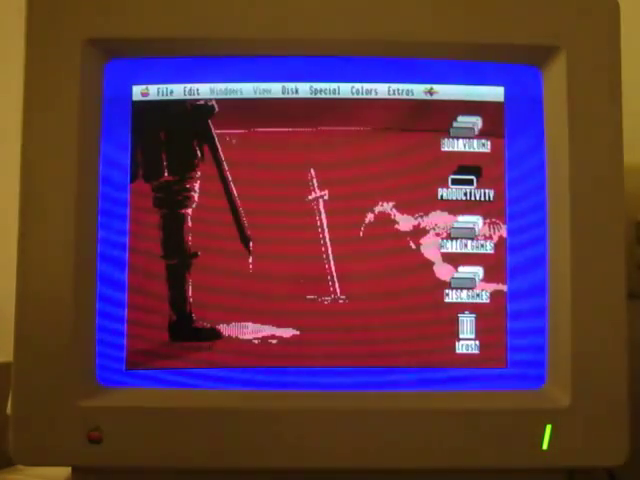
pyautogui.click(150, 92)
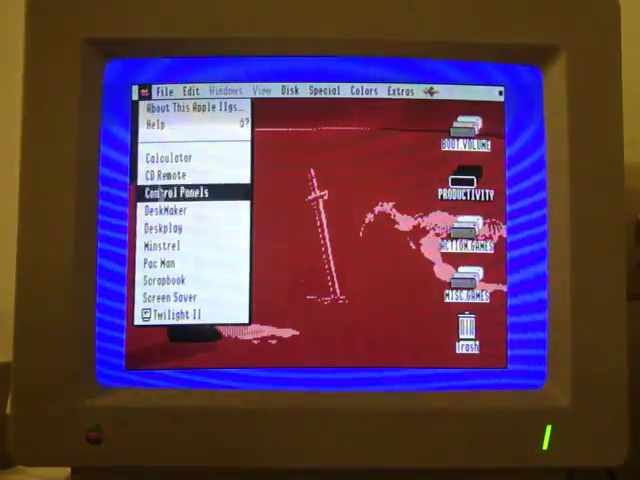
pyautogui.moveTo(177, 211)
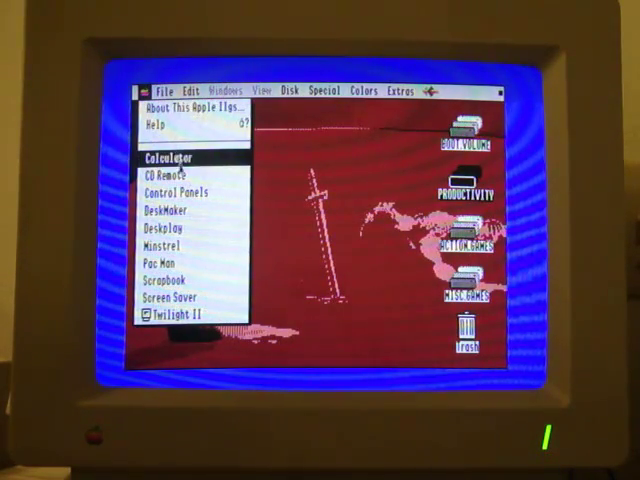
pyautogui.click(167, 157)
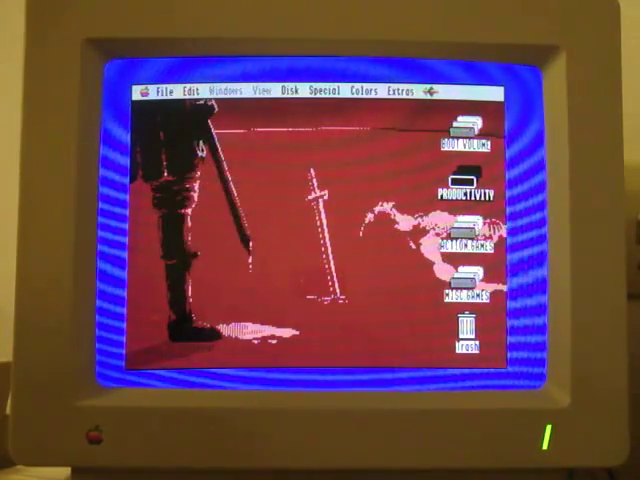
# Open Twilight II from the Apple menu and bring up the Tunnel Game module's setup.
pyautogui.click(146, 91)
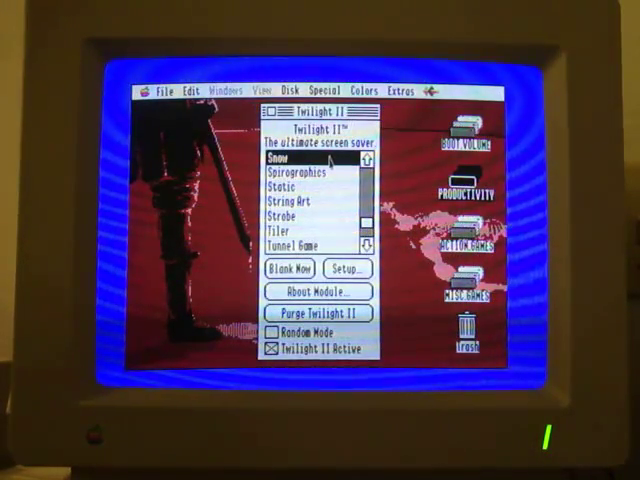
pyautogui.click(347, 269)
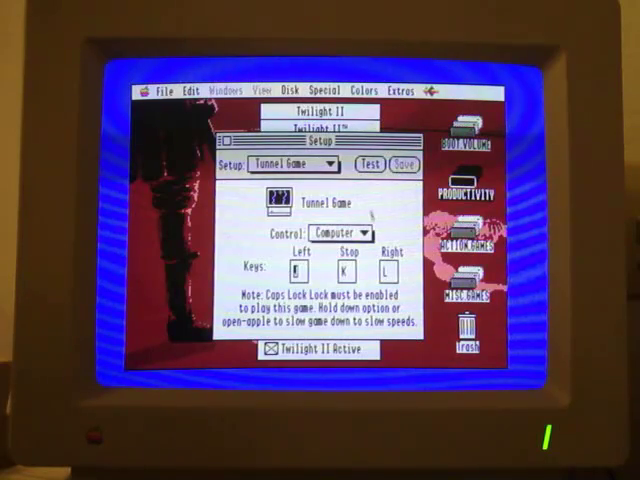
# Test the Tunnel Game screensaver and close the Twilight II windows.
pyautogui.click(337, 232)
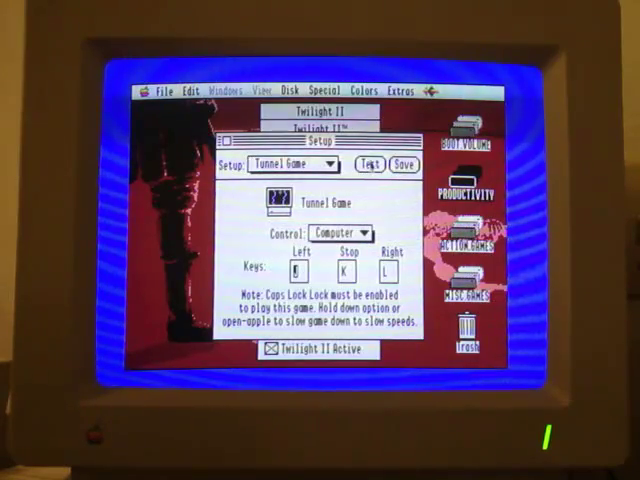
pyautogui.click(375, 163)
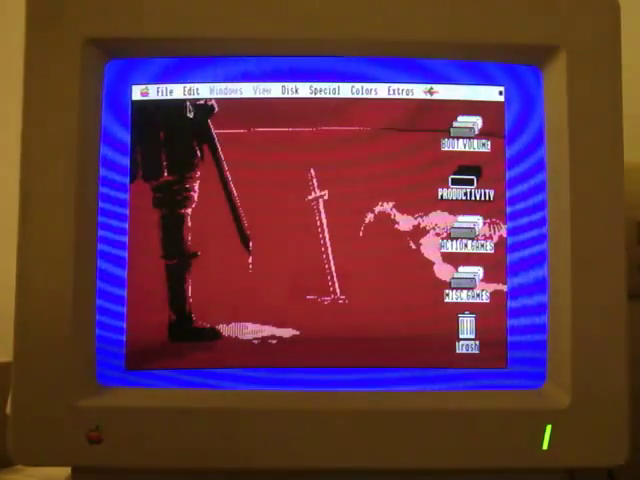
# Open and close Deskplay, then load the orange Welcome to the Apple IIGS wallpaper in DeskMaker.
pyautogui.click(150, 92)
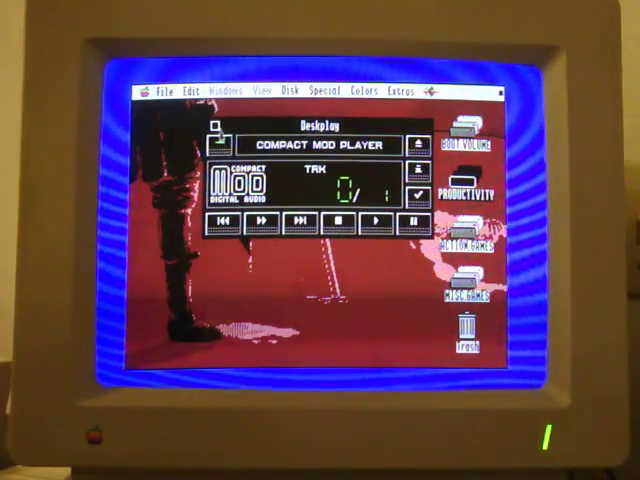
pyautogui.click(146, 93)
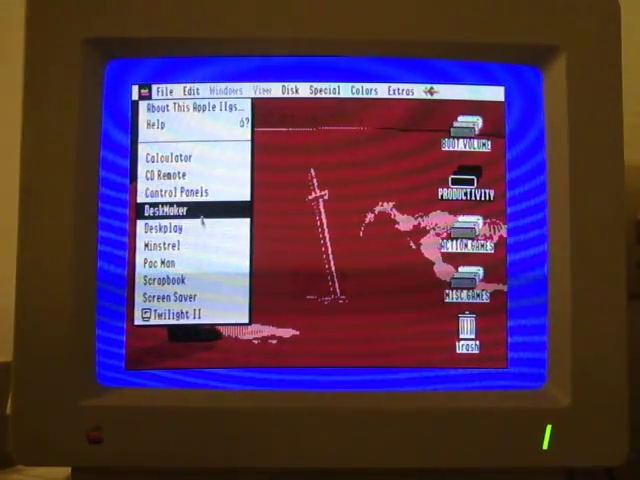
pyautogui.click(175, 214)
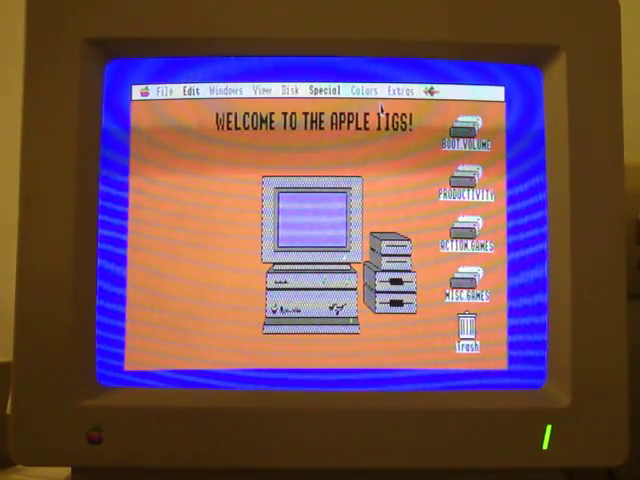
# Start the Dualtris two-player game from the Transprog menu.
pyautogui.click(432, 91)
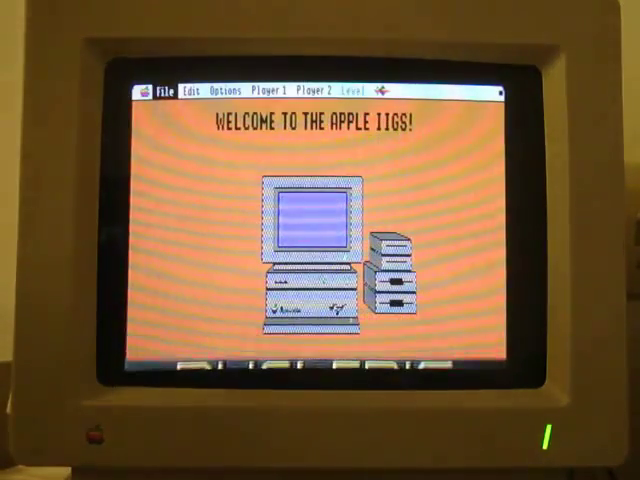
# Quit Dualtris and choose Special > Shut Down to show the Shut Down Options dialog.
pyautogui.click(160, 91)
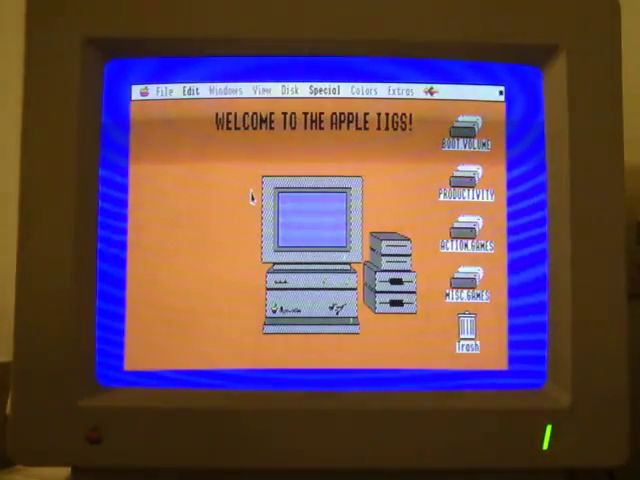
pyautogui.click(320, 91)
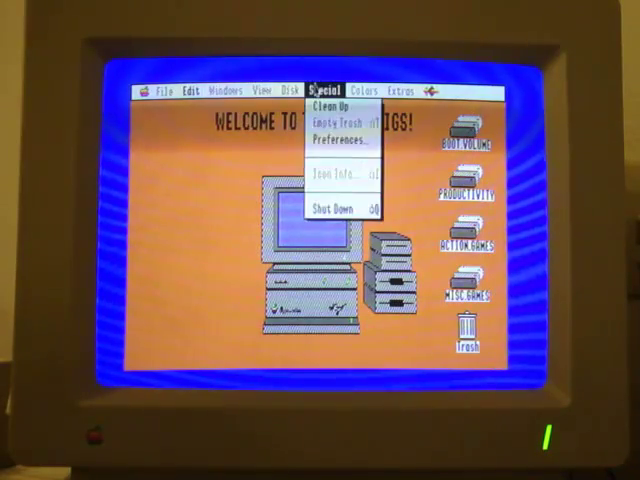
pyautogui.click(331, 207)
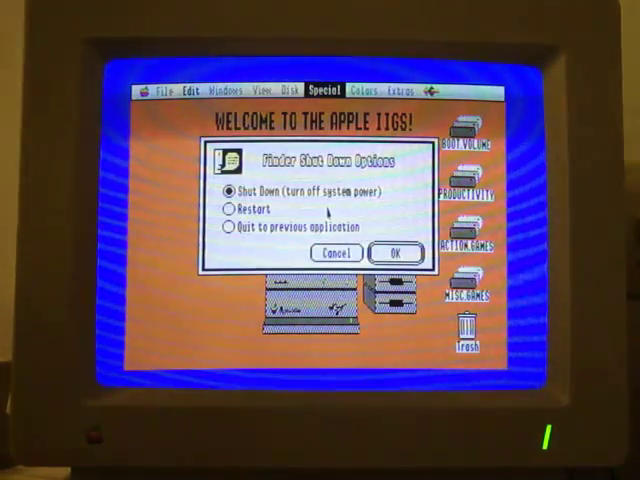